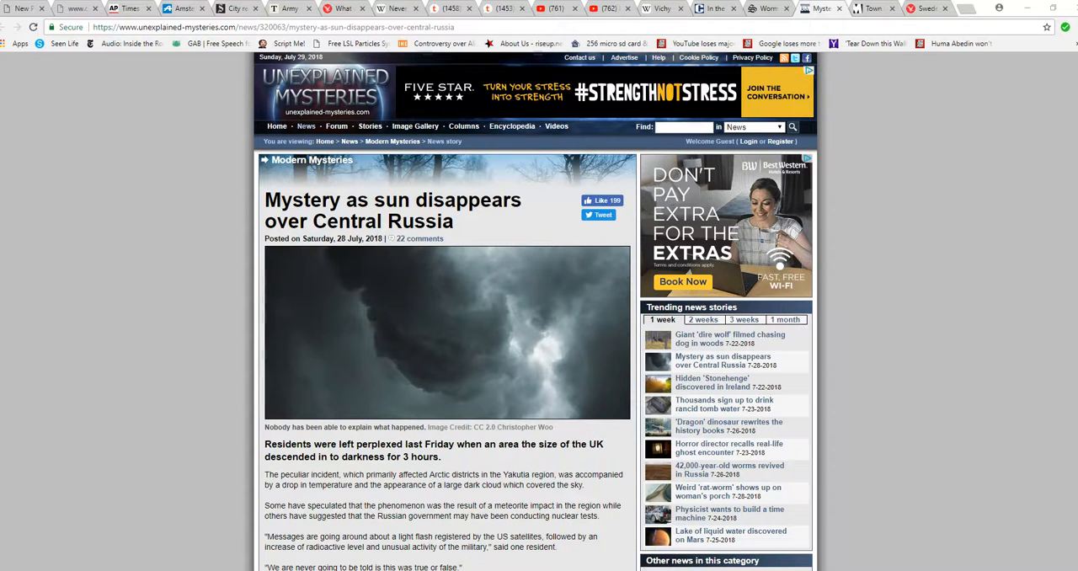
scroll("down", 3)
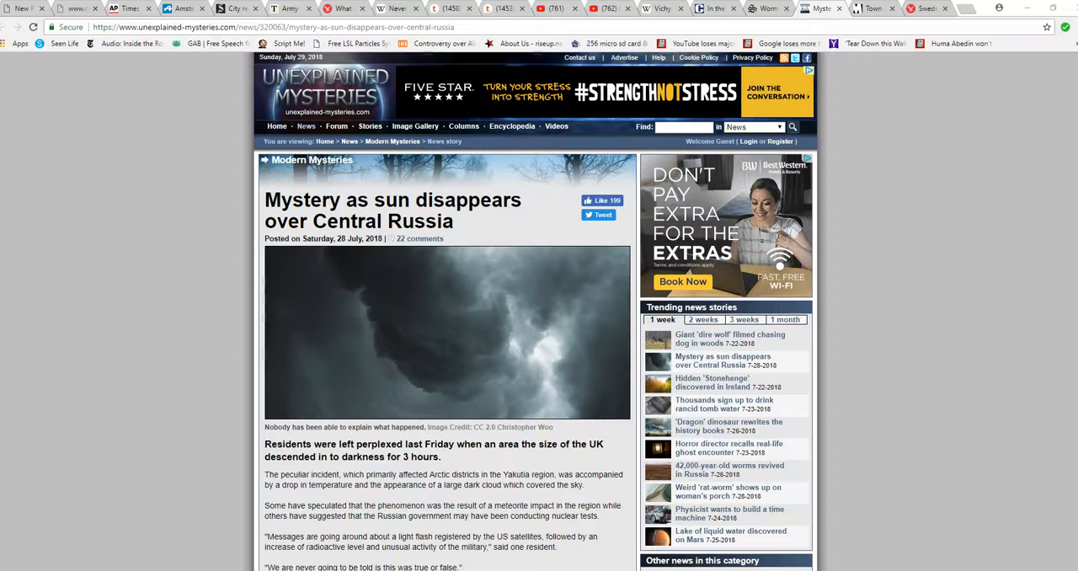
scroll("down", 3)
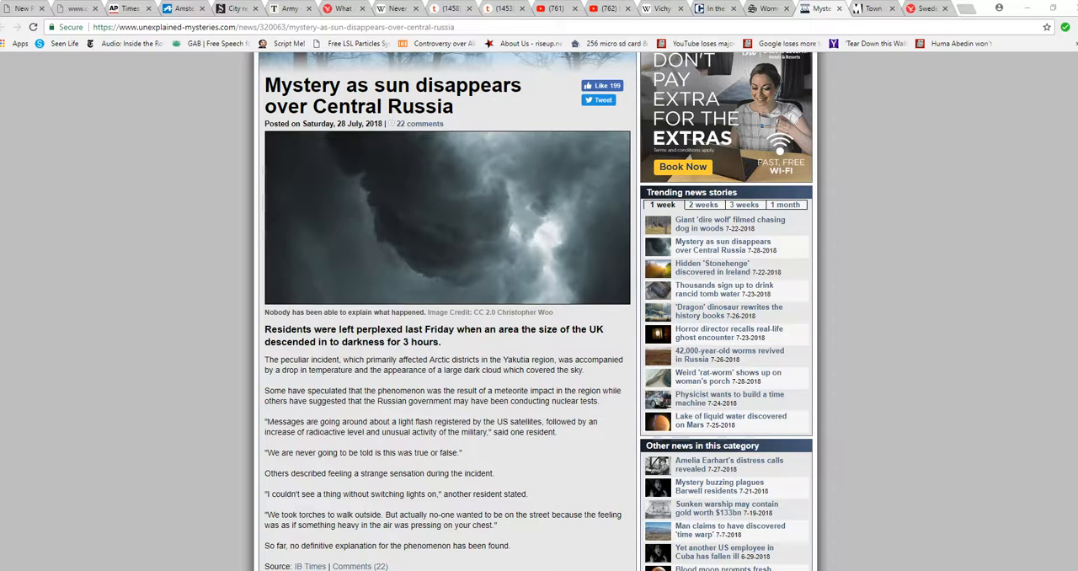
scroll("down", 3)
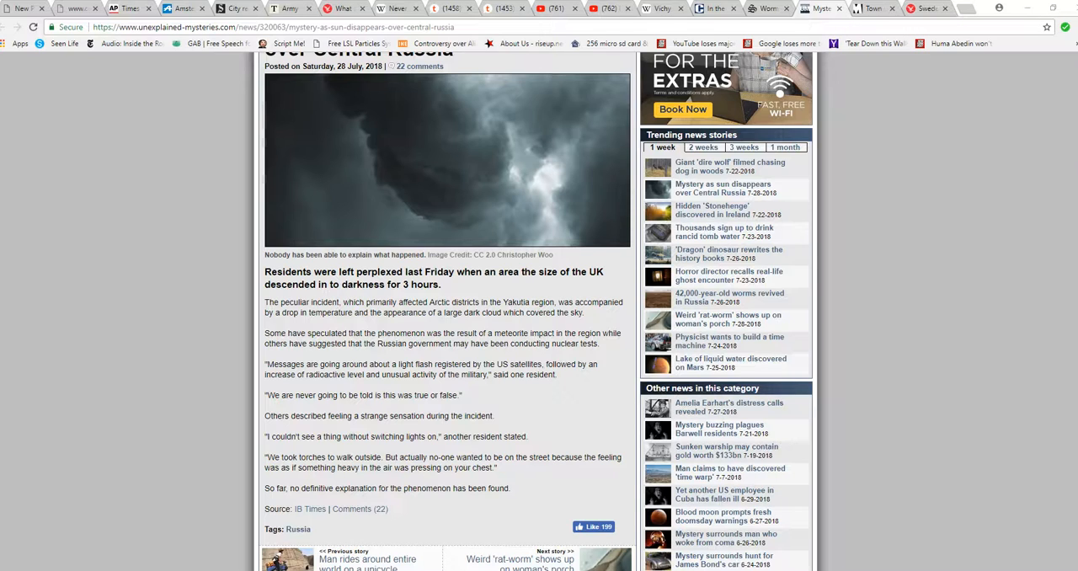
scroll("down", 3)
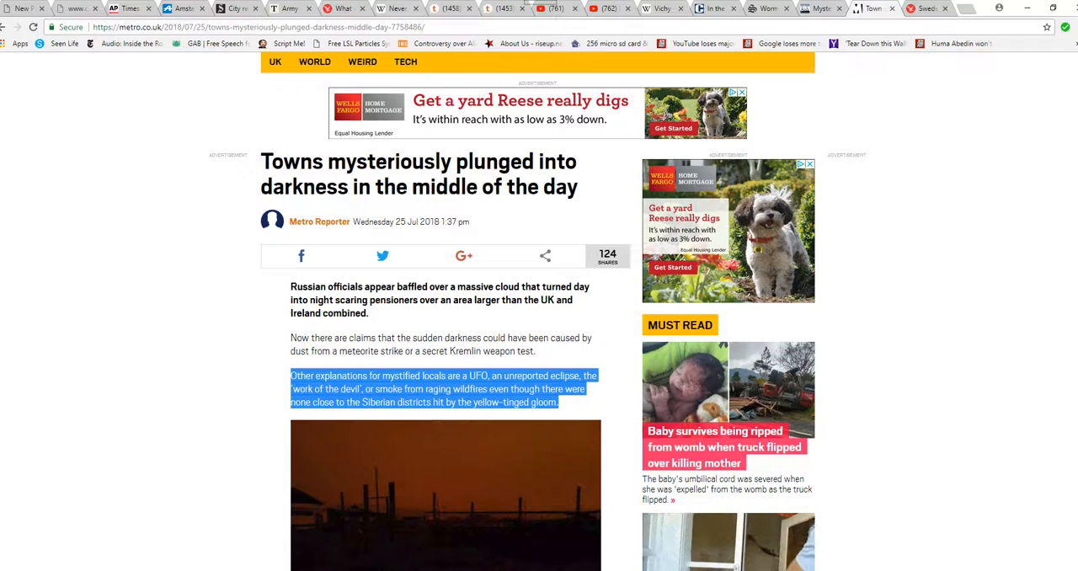
scroll("down", 3)
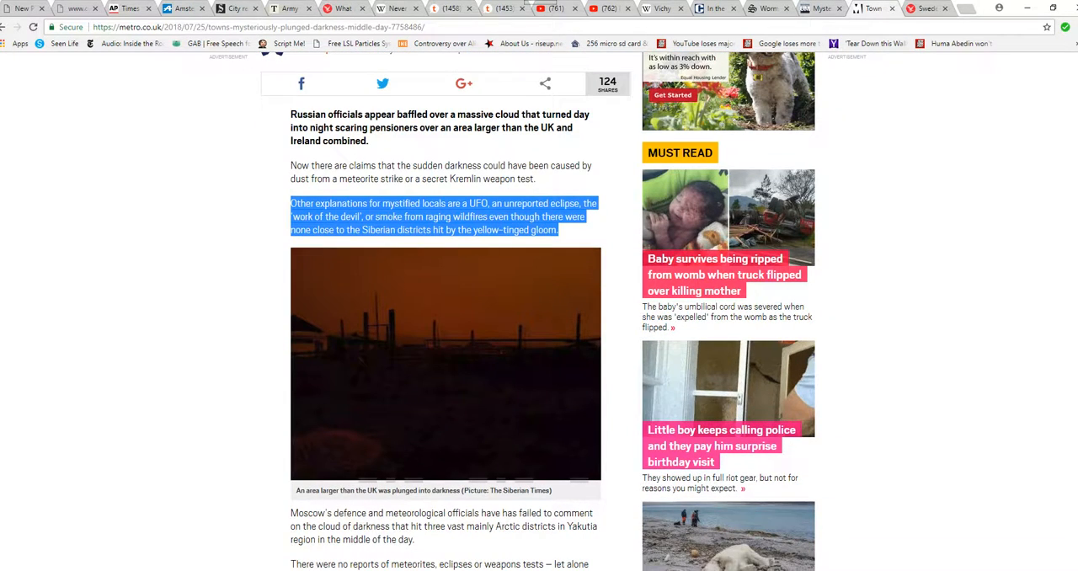
scroll("down", 3)
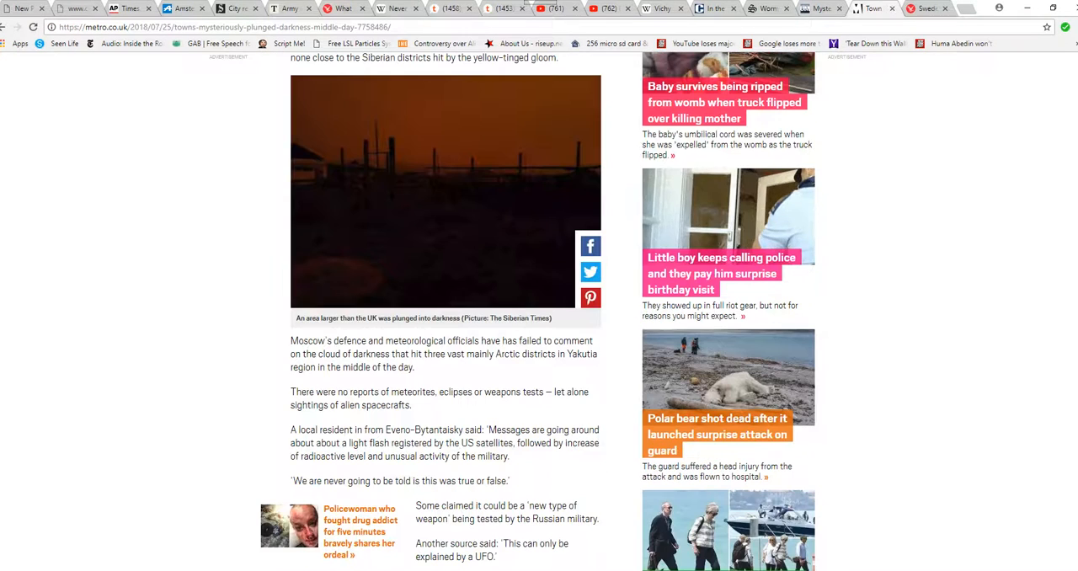
scroll("up", 3)
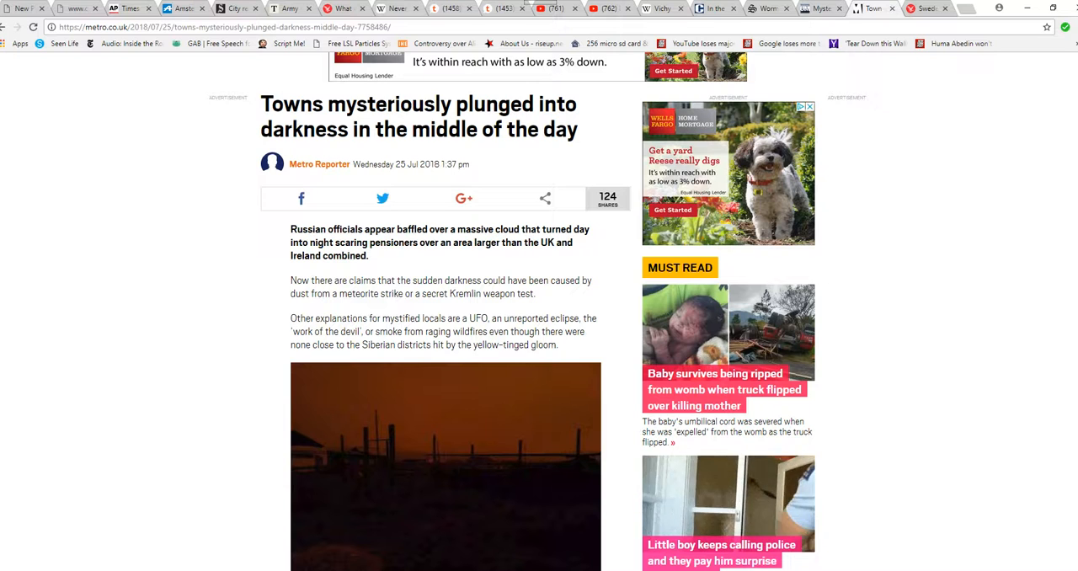
scroll("down", 3)
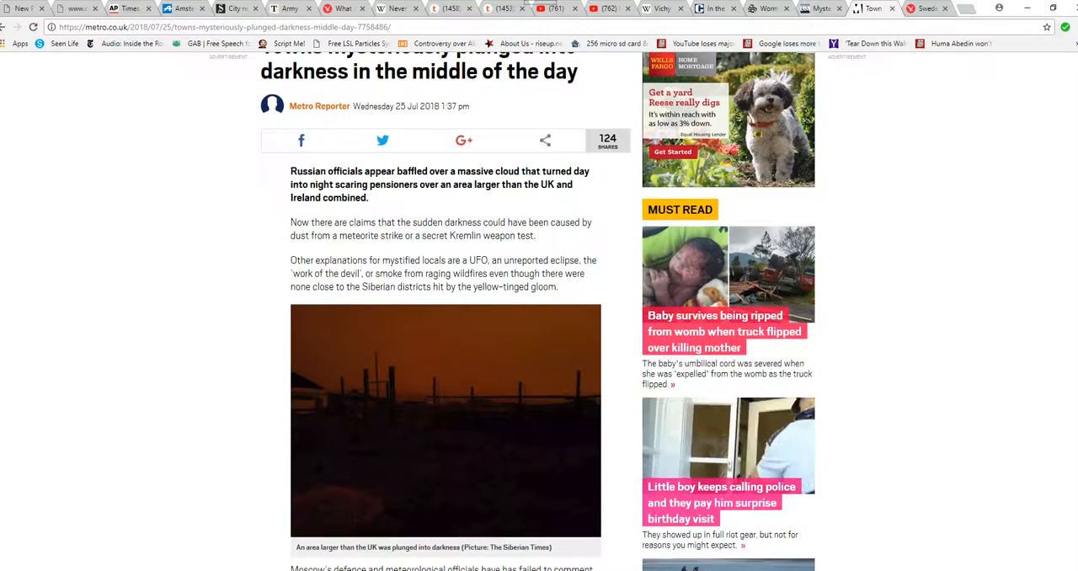
scroll("down", 3)
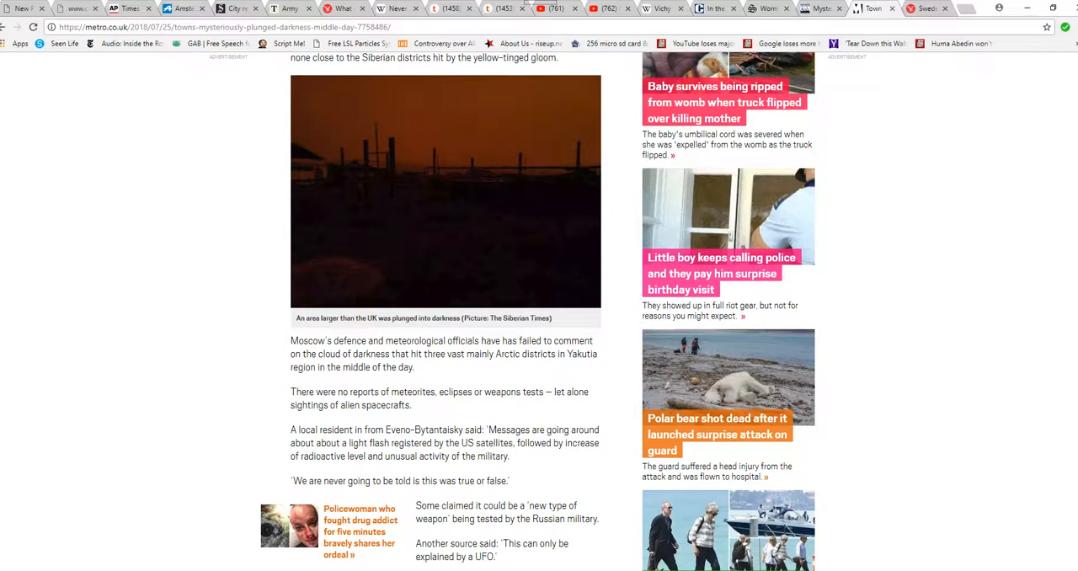
scroll("down", 3)
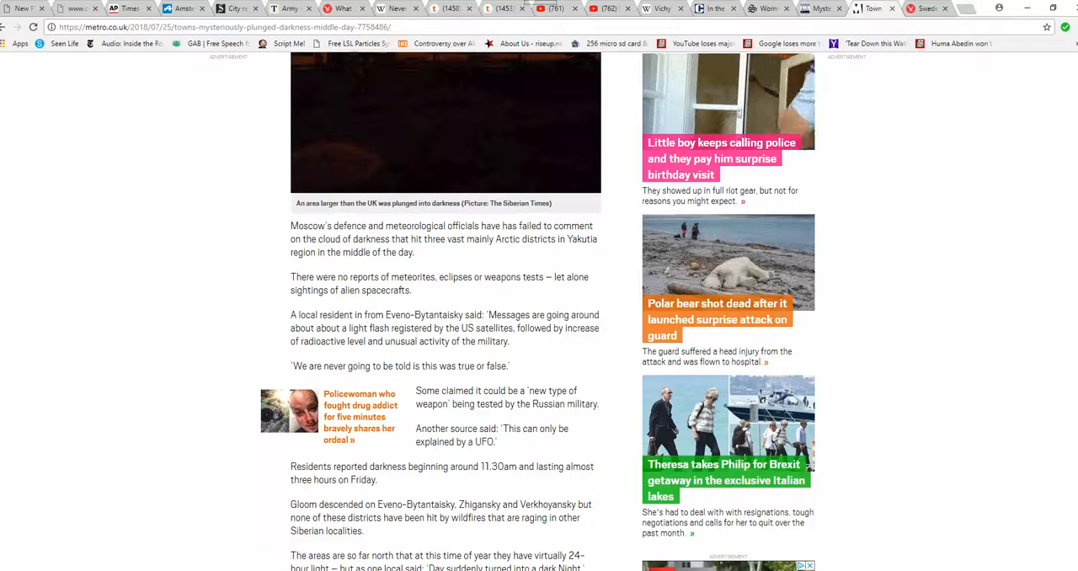
scroll("down", 3)
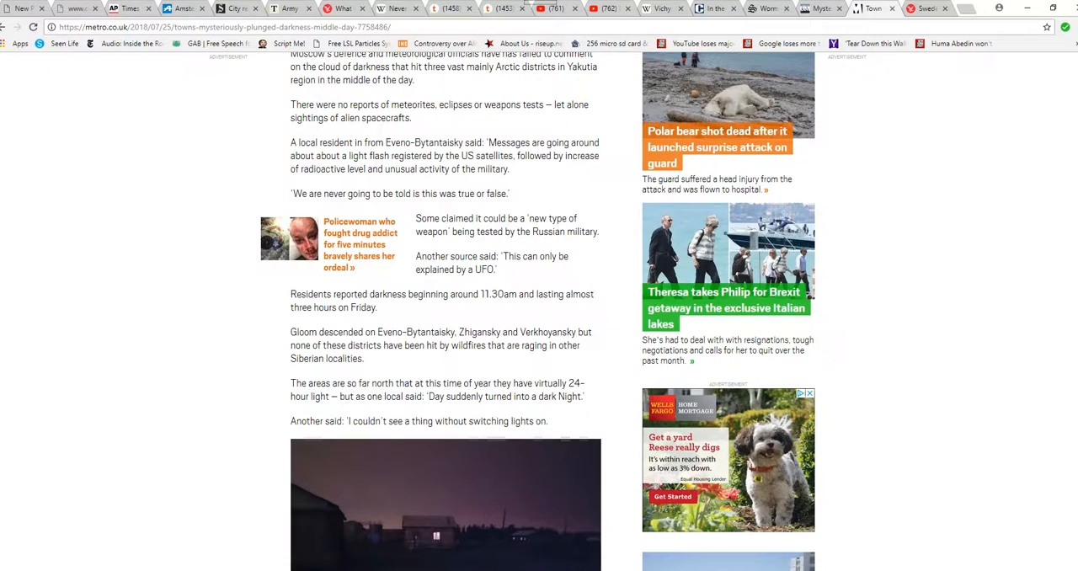
scroll("down", 3)
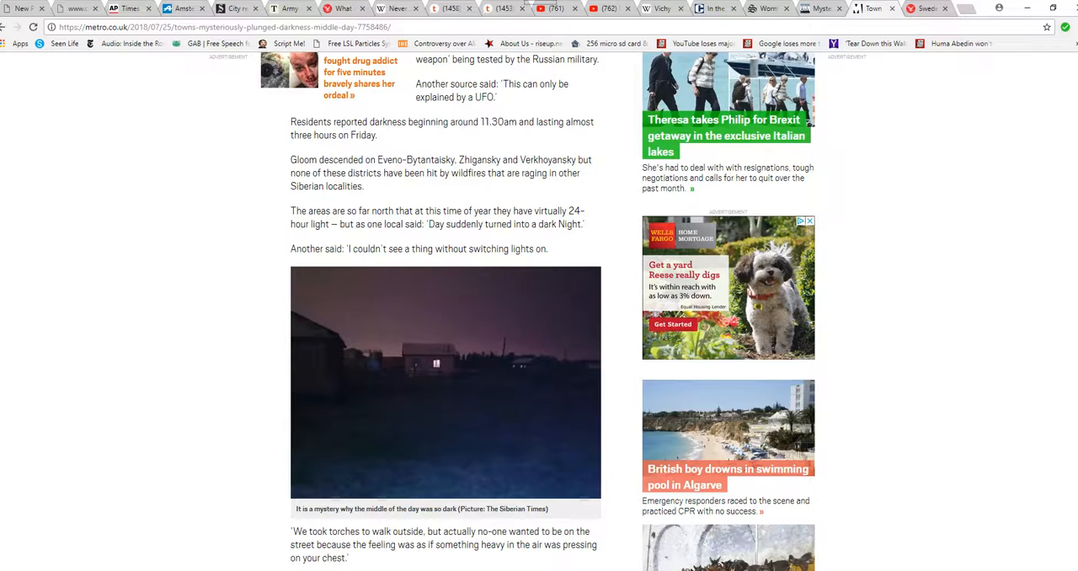
scroll("down", 3)
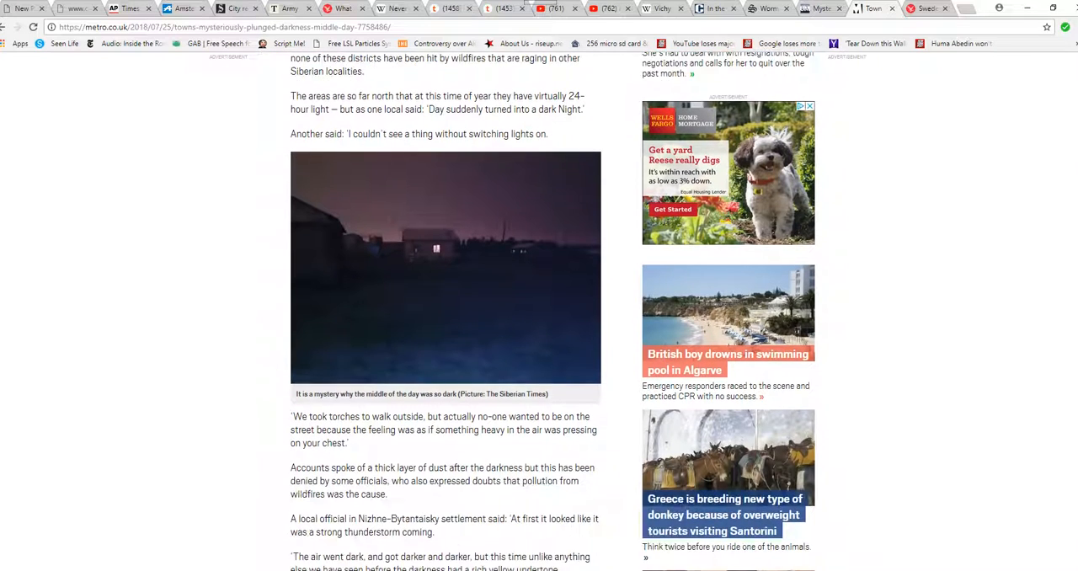
scroll("down", 3)
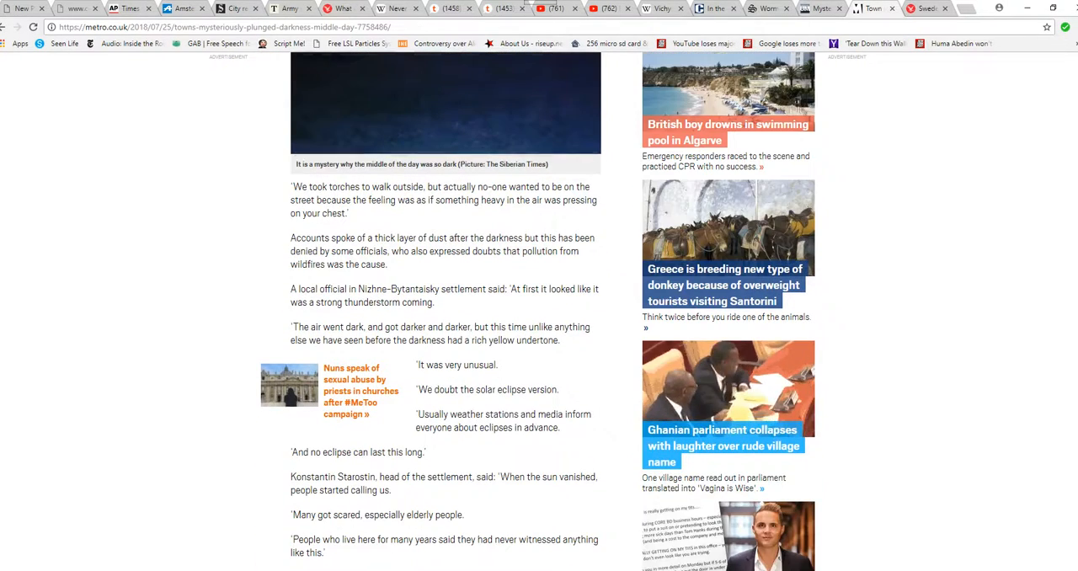